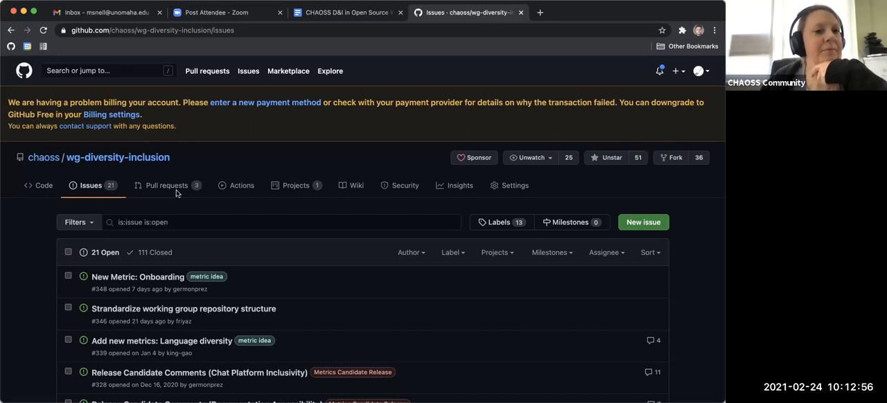
# - Locate and open the 'Release Candidate Comments (Project Burnout)' issue from the open issues list
pyautogui.scroll(-3)
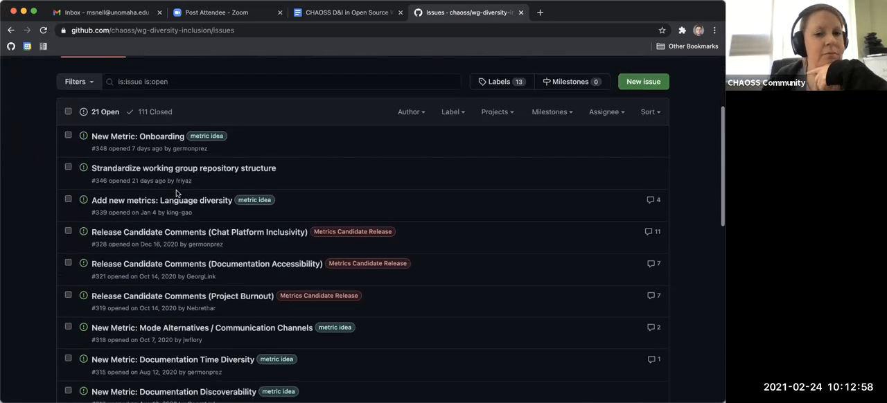
pyautogui.scroll(-3)
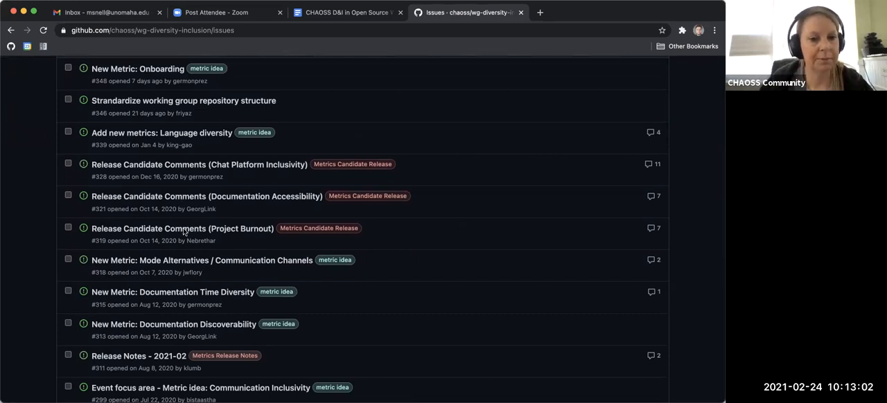
pyautogui.click(182, 229)
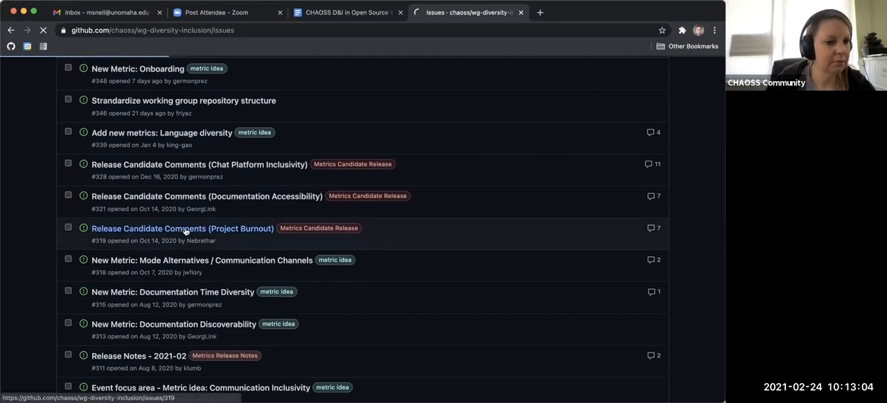
pyautogui.click(182, 229)
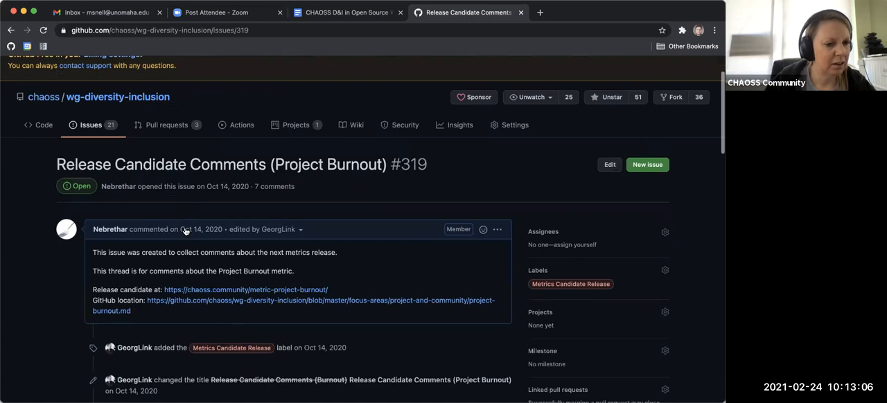
pyautogui.scroll(-3)
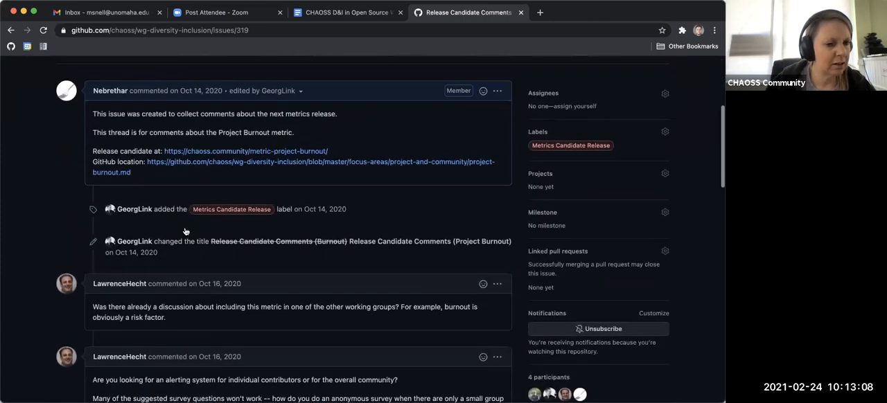
pyautogui.scroll(-3)
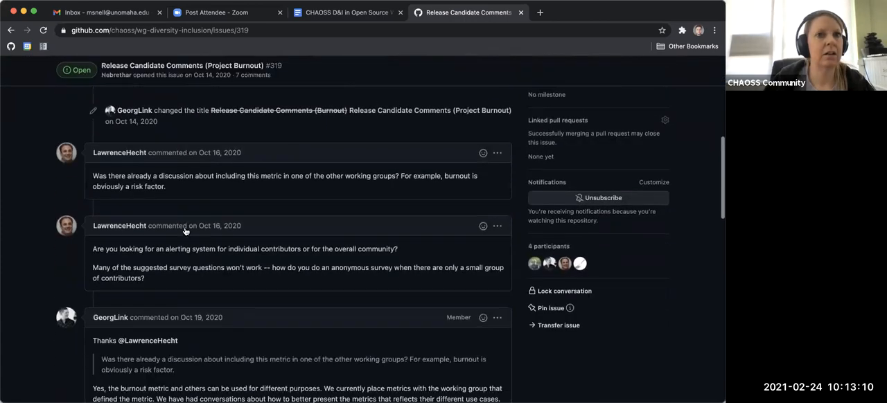
pyautogui.scroll(-3)
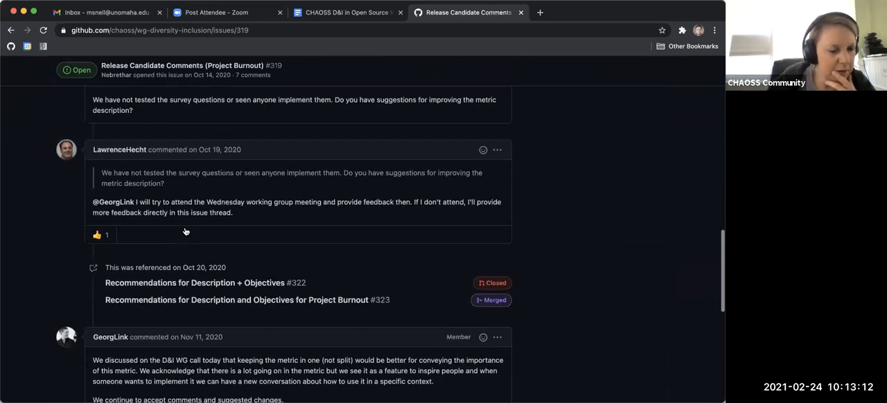
pyautogui.scroll(-3)
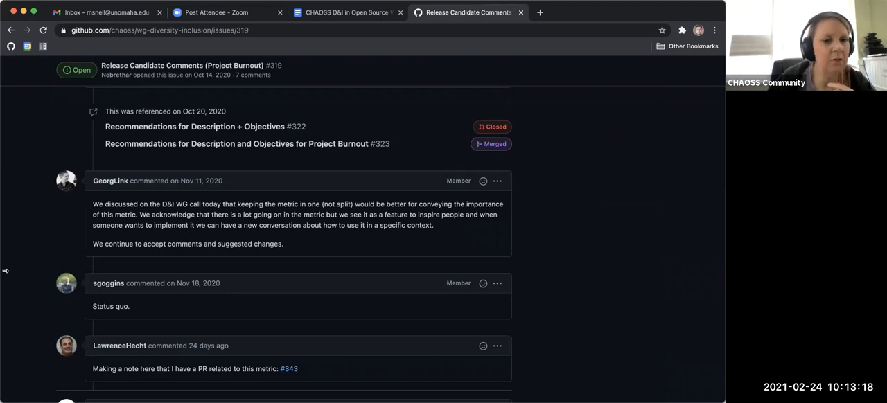
pyautogui.moveTo(275, 298)
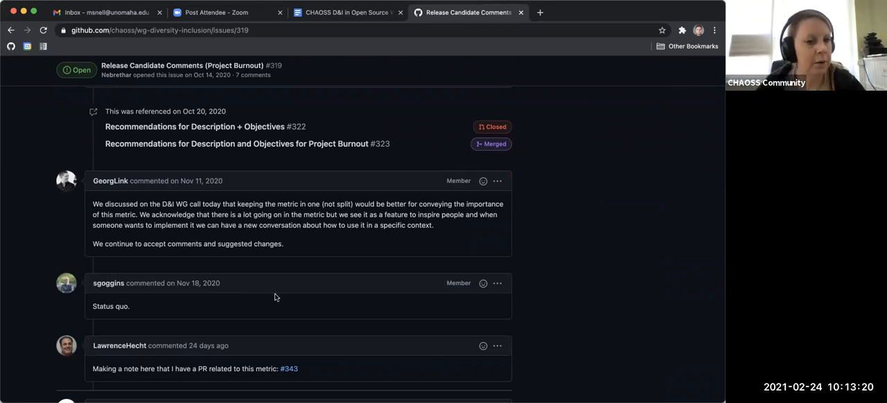
pyautogui.scroll(-3)
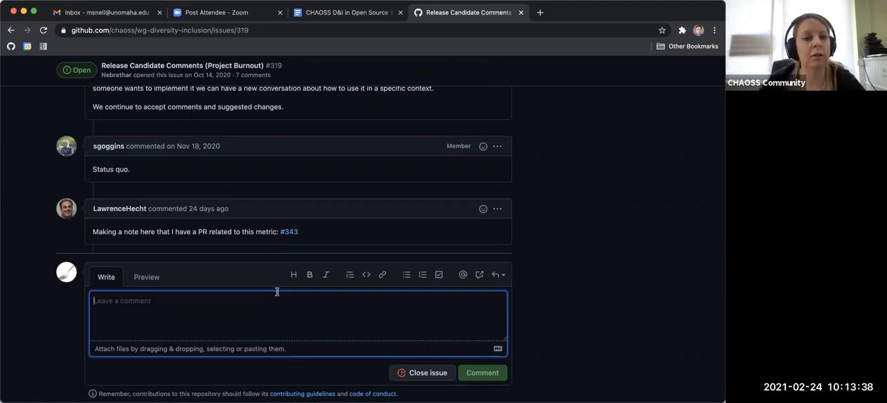
pyautogui.moveTo(323, 170)
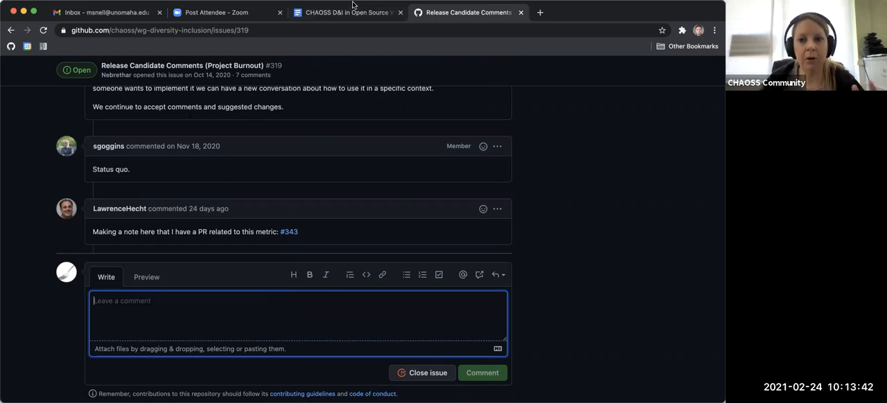
pyautogui.scroll(-3)
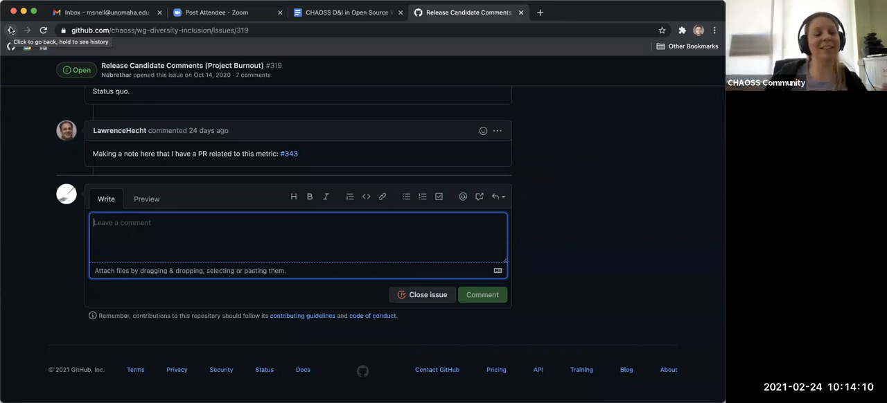
pyautogui.moveTo(386, 26)
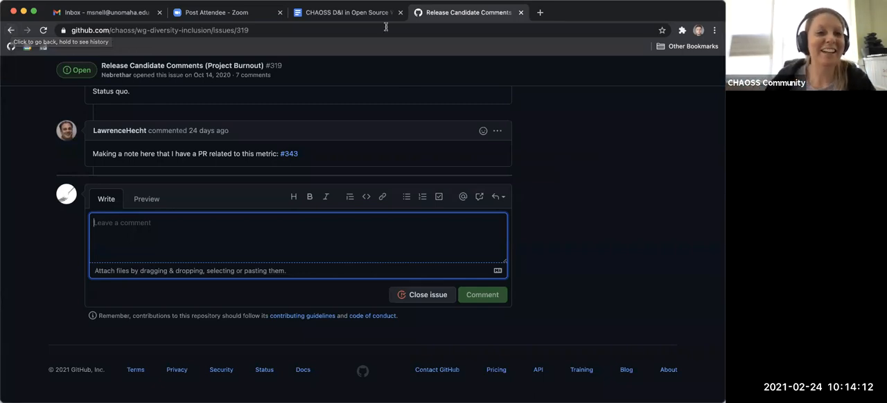
pyautogui.moveTo(192, 9)
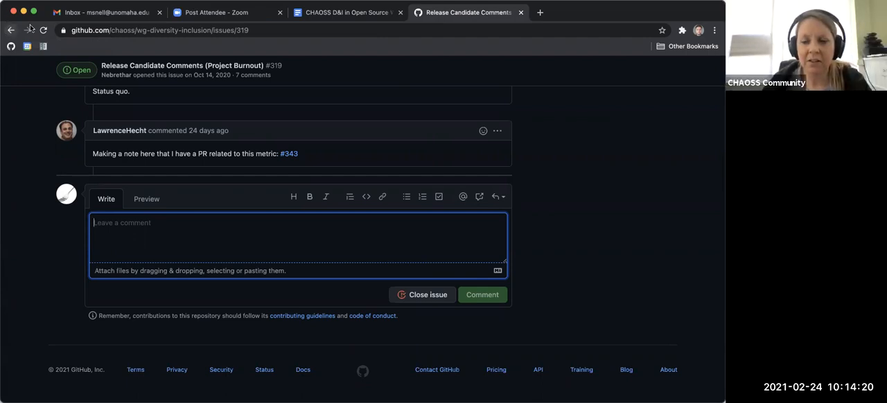
pyautogui.moveTo(187, 7)
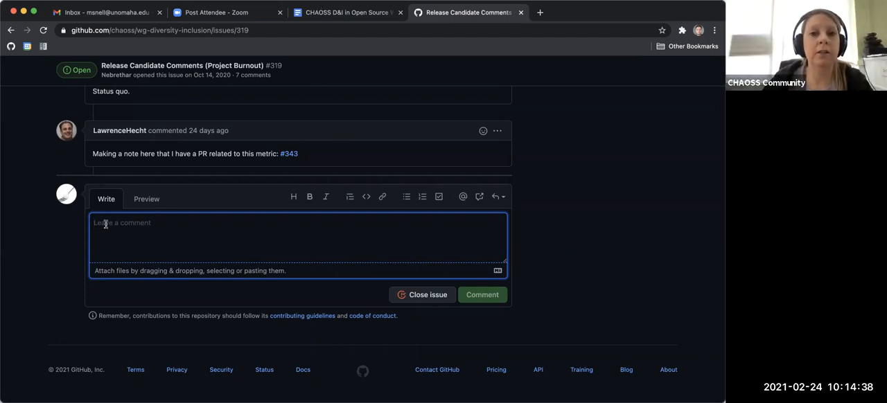
# - Draft a comment beginning 'What is the' on the Project Burnout issue, then clear it
pyautogui.write('W')
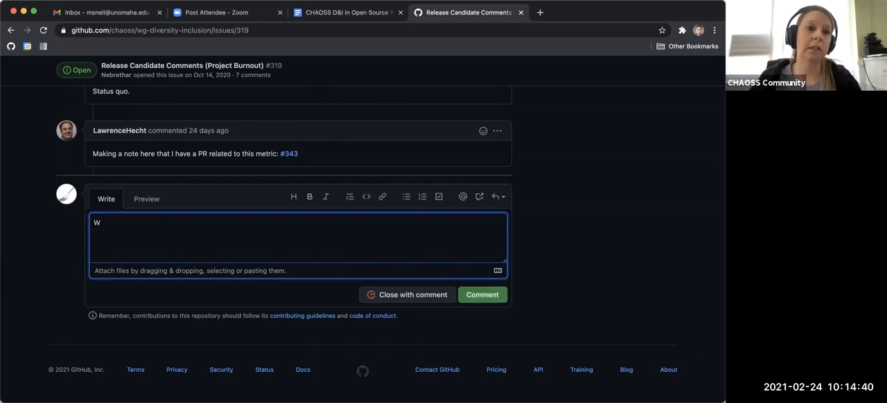
pyautogui.scroll(3)
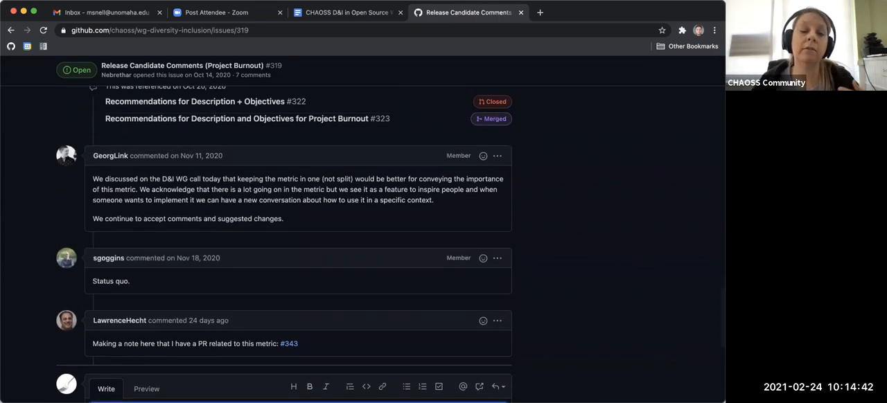
pyautogui.write('W')
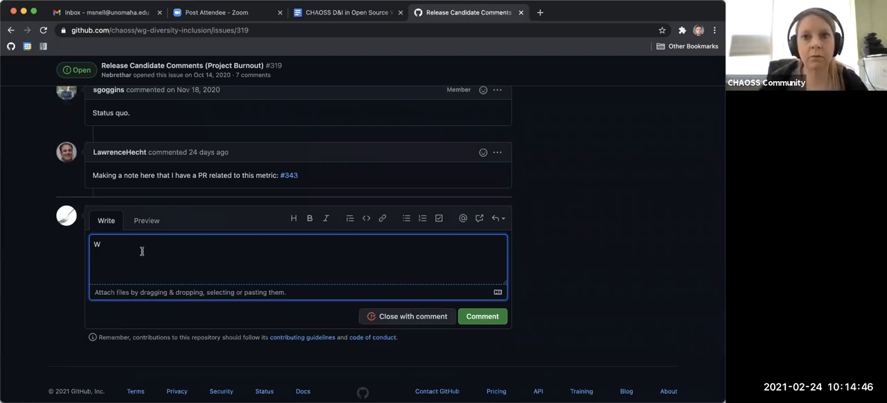
pyautogui.write('hat is the')
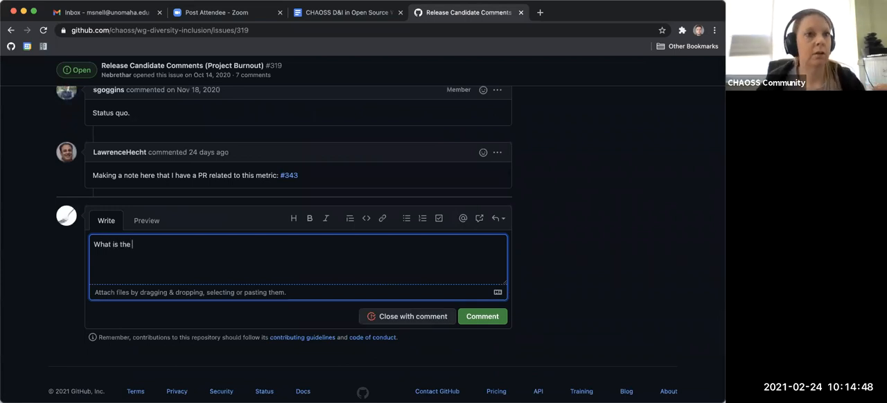
pyautogui.press('Backspace')
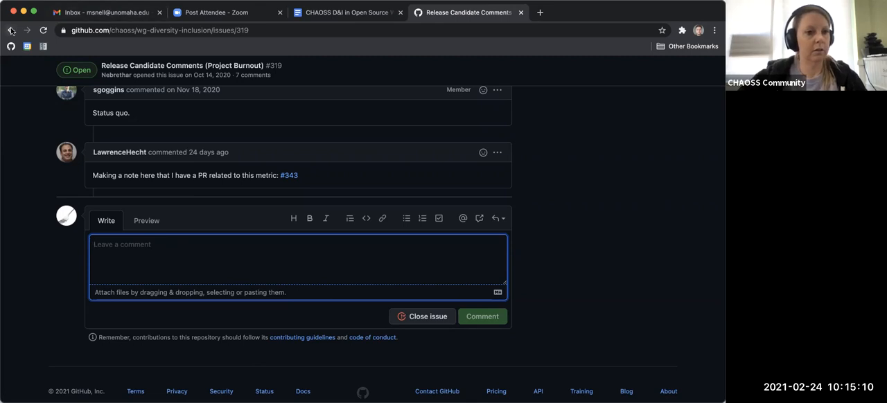
pyautogui.moveTo(11, 30)
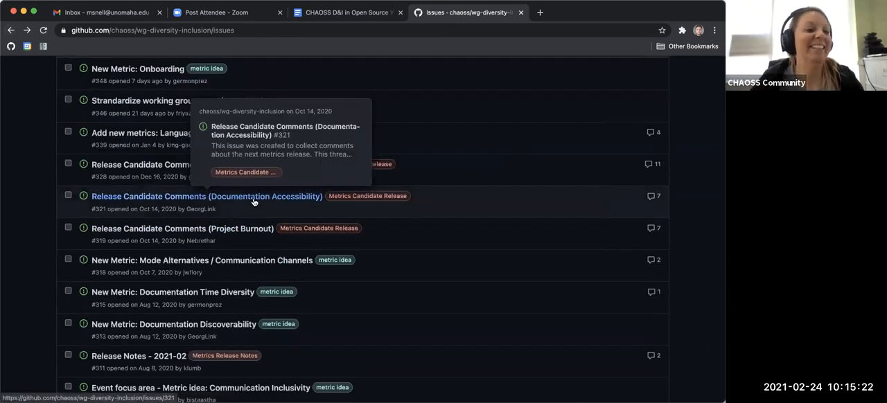
pyautogui.click(207, 197)
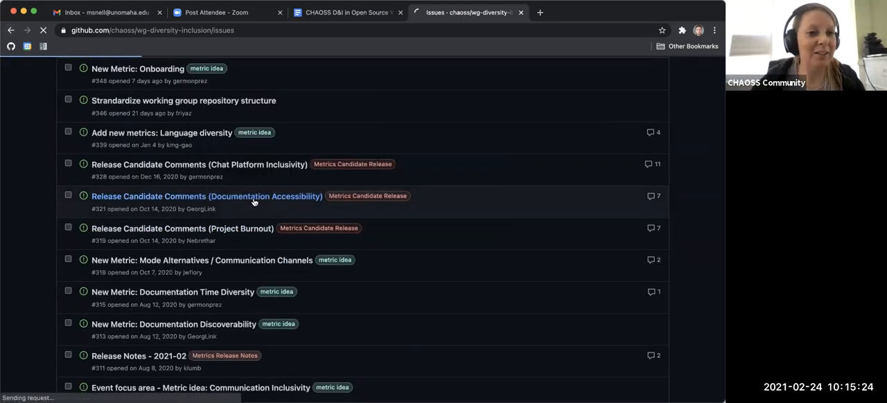
pyautogui.click(207, 196)
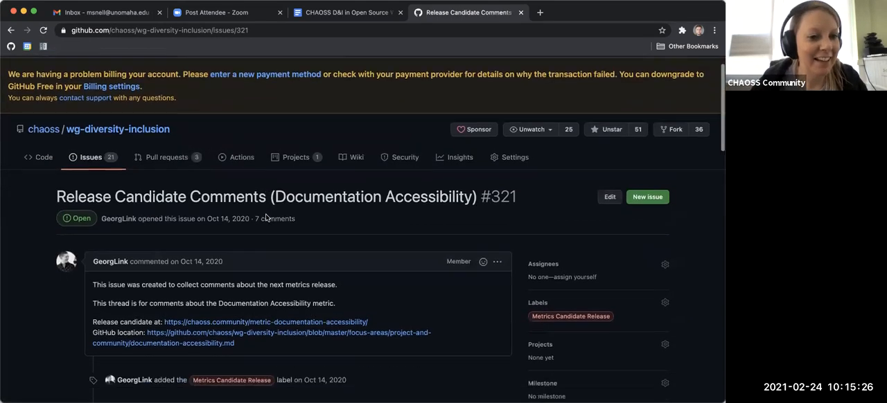
pyautogui.scroll(-3)
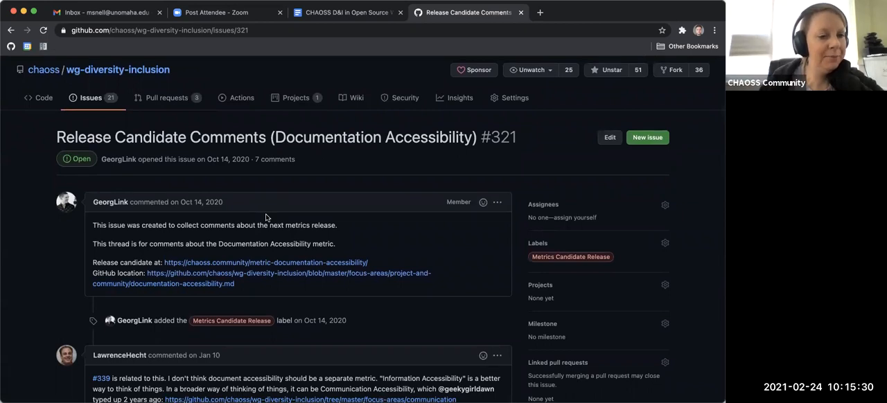
pyautogui.scroll(-3)
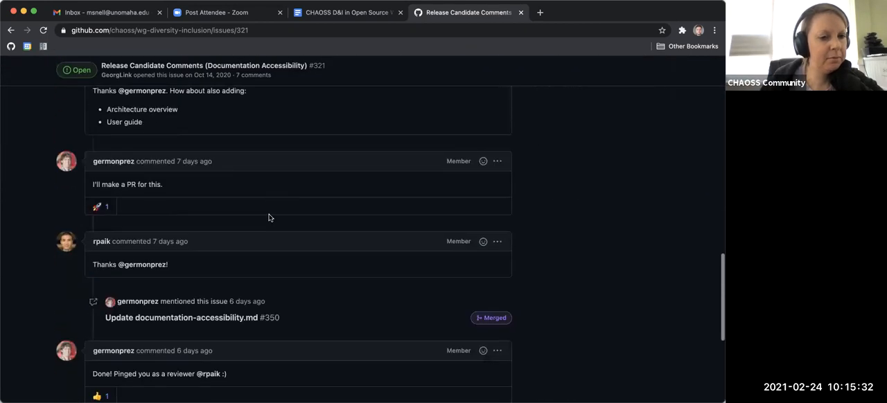
pyautogui.scroll(-3)
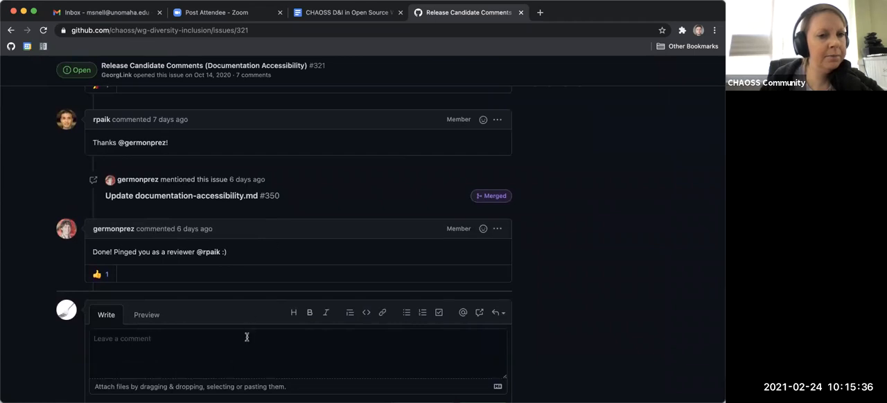
pyautogui.scroll(3)
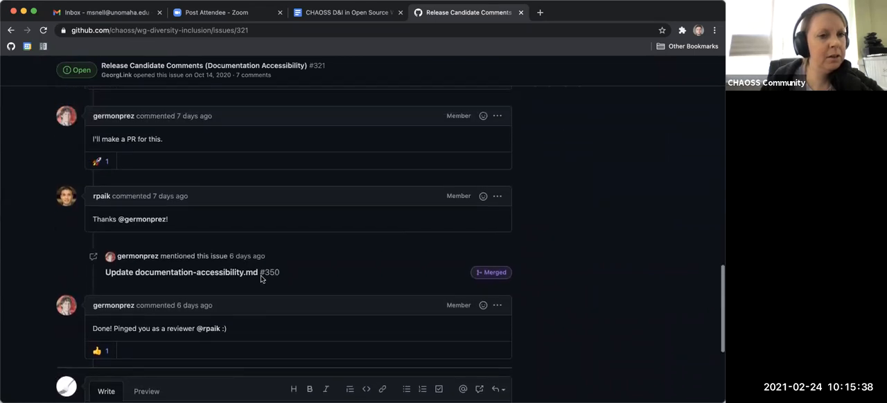
pyautogui.scroll(3)
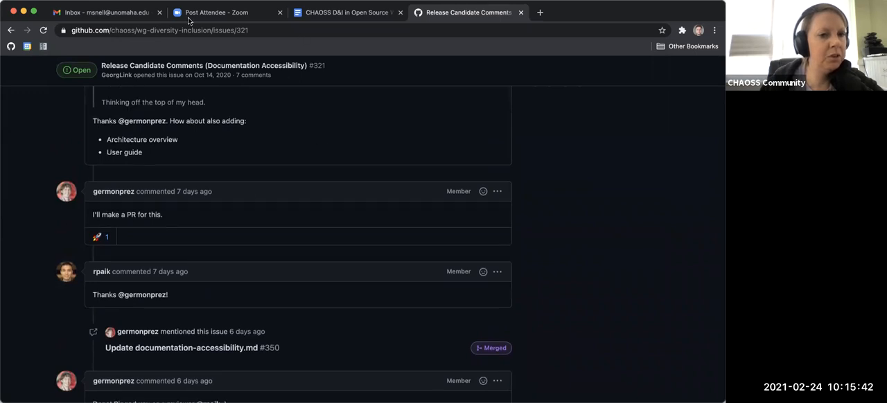
pyautogui.scroll(-3)
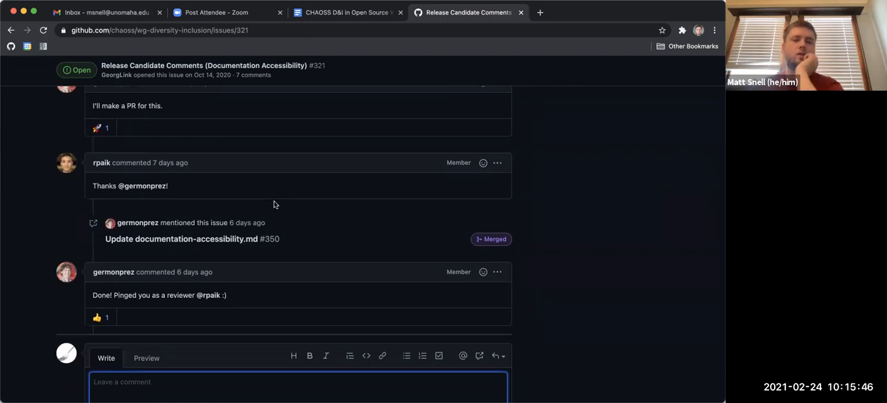
pyautogui.scroll(3)
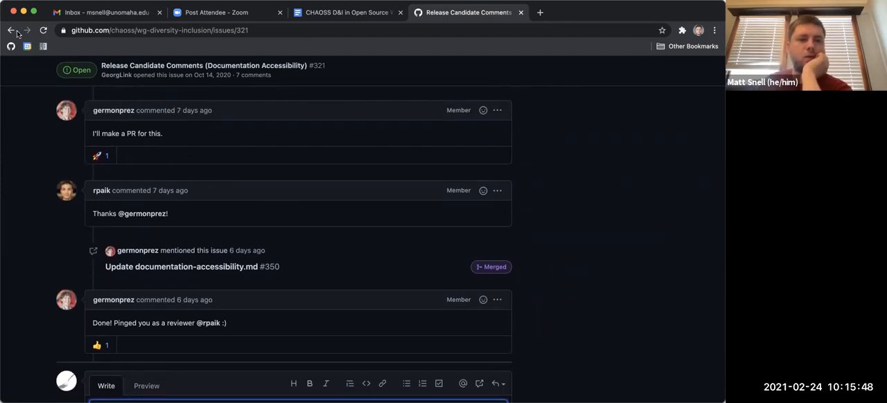
pyautogui.click(11, 30)
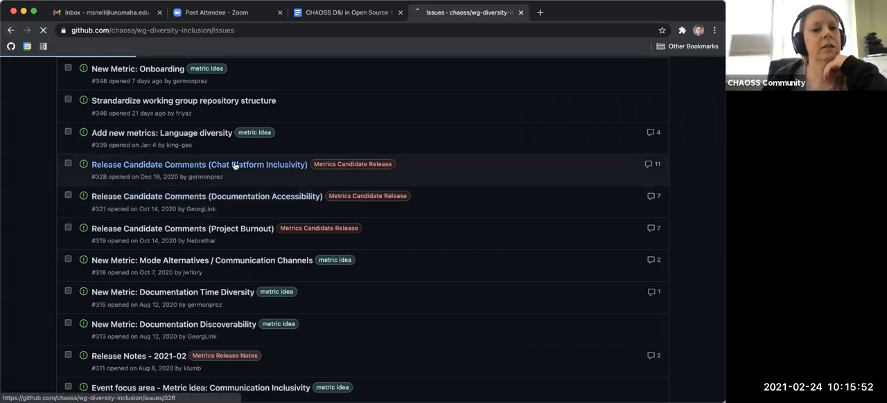
pyautogui.click(199, 164)
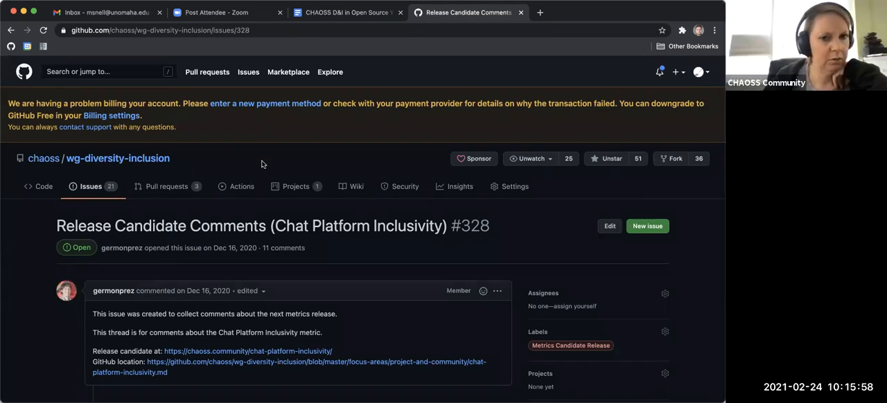
pyautogui.scroll(-3)
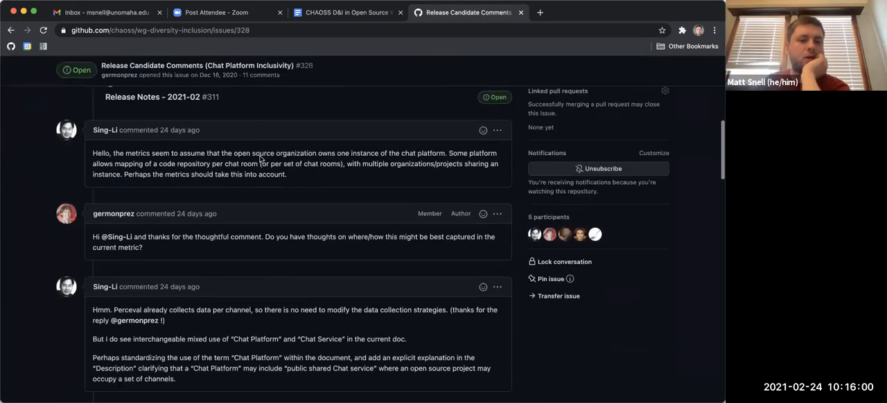
pyautogui.scroll(-3)
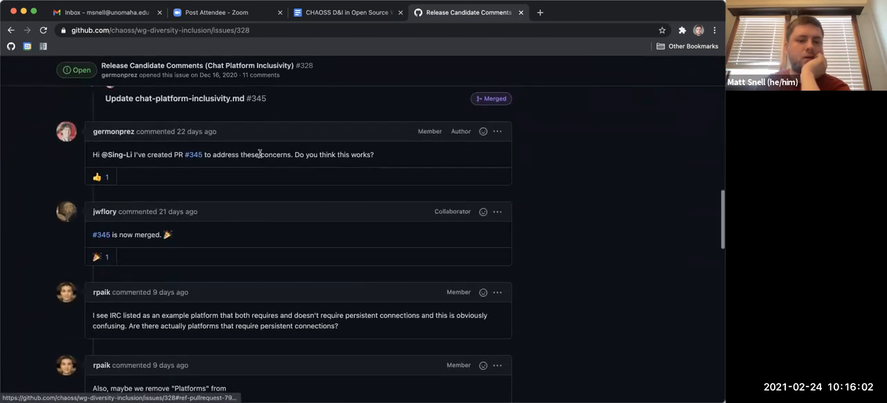
pyautogui.scroll(-3)
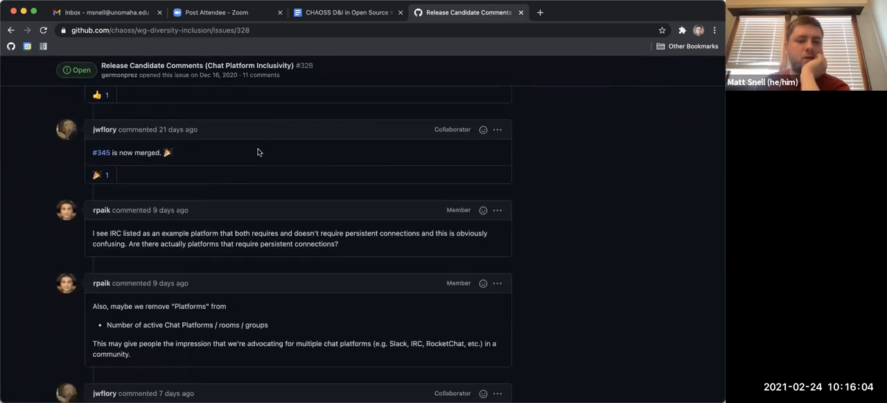
pyautogui.scroll(-3)
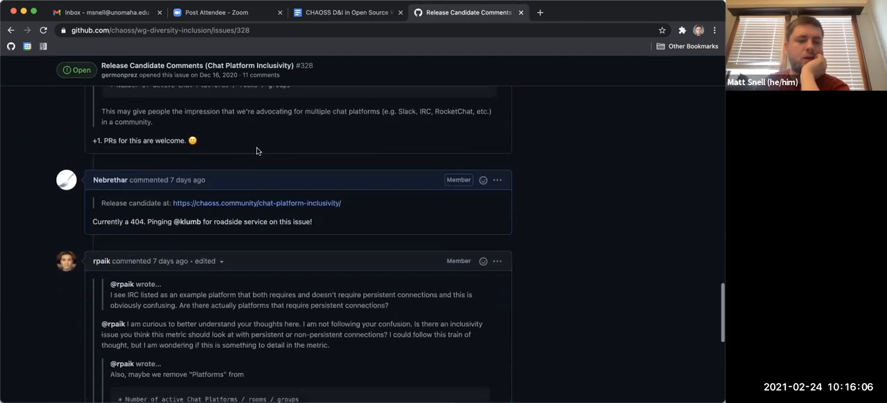
pyautogui.scroll(-3)
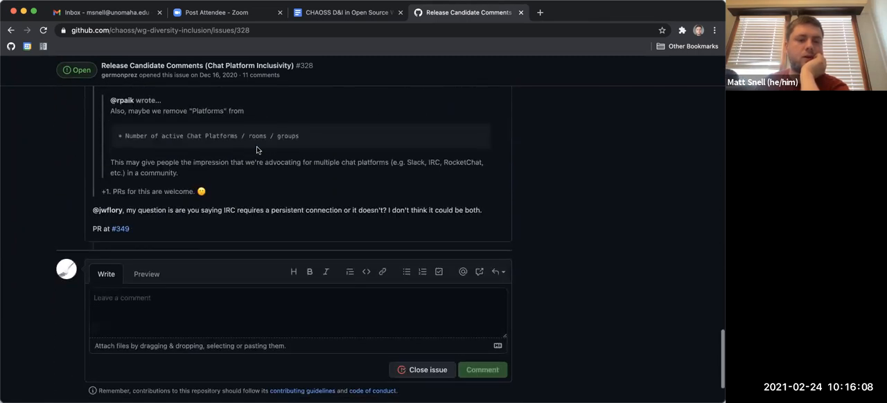
pyautogui.scroll(3)
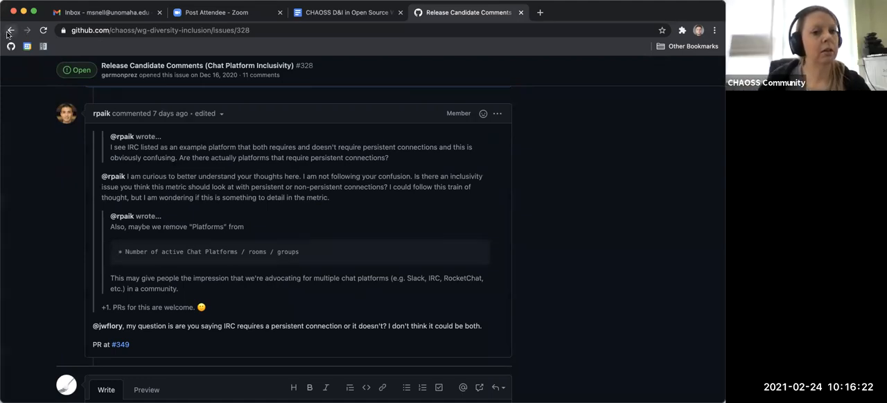
pyautogui.click(11, 29)
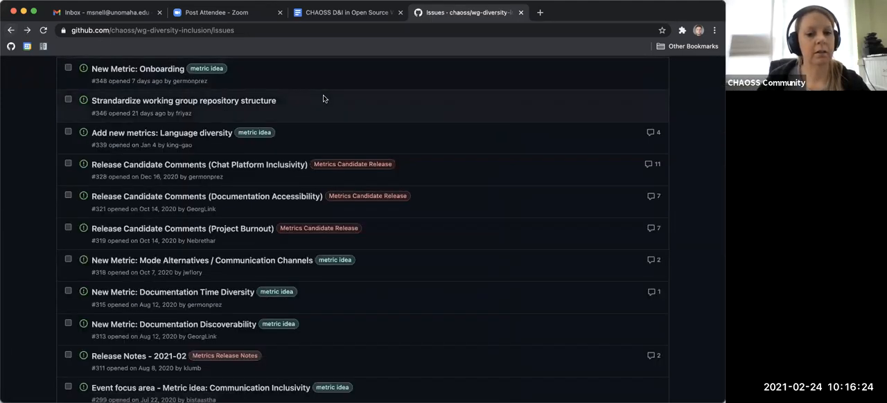
pyautogui.scroll(3)
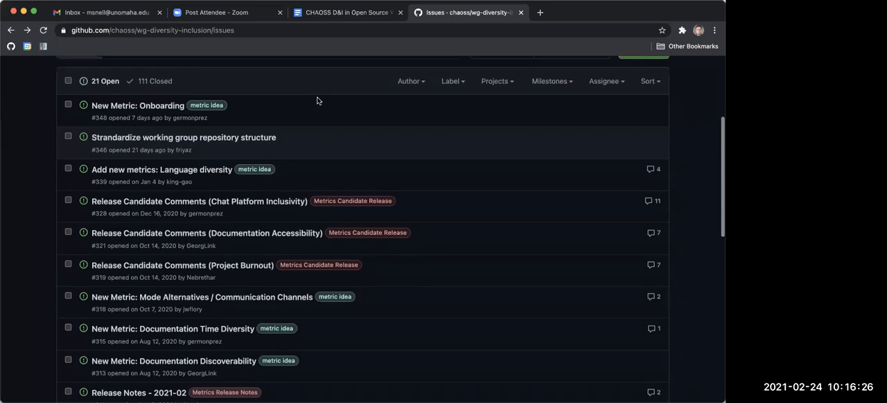
pyautogui.scroll(3)
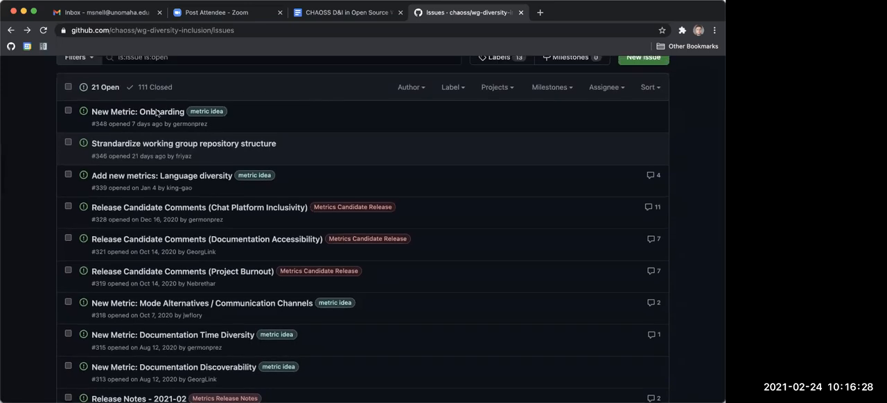